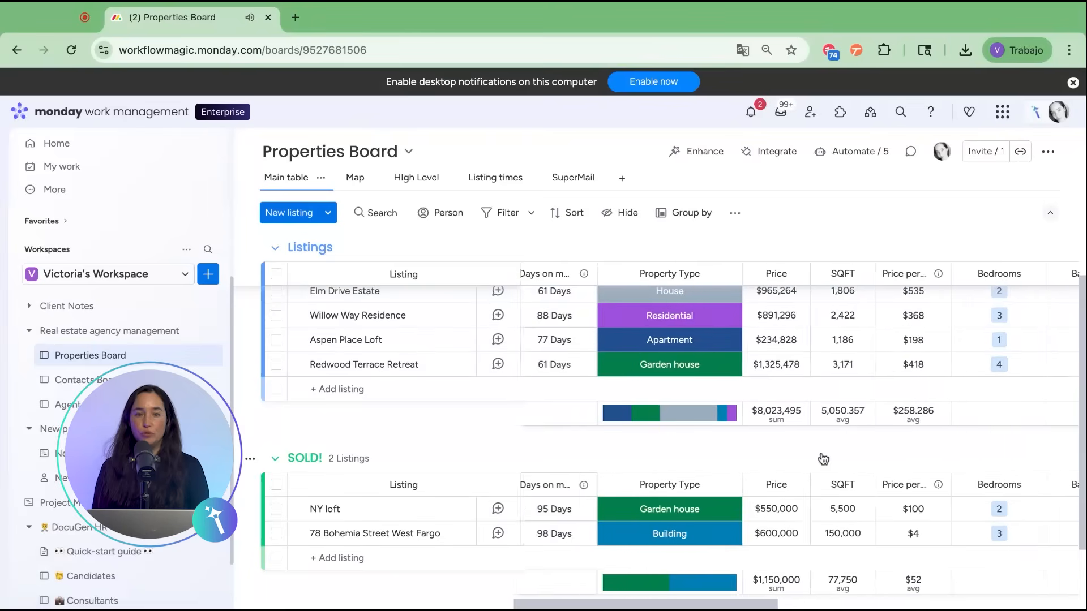
Scroll the Properties Board right to reach the Redwood Terrace Retreat listing
scroll(right, 3)
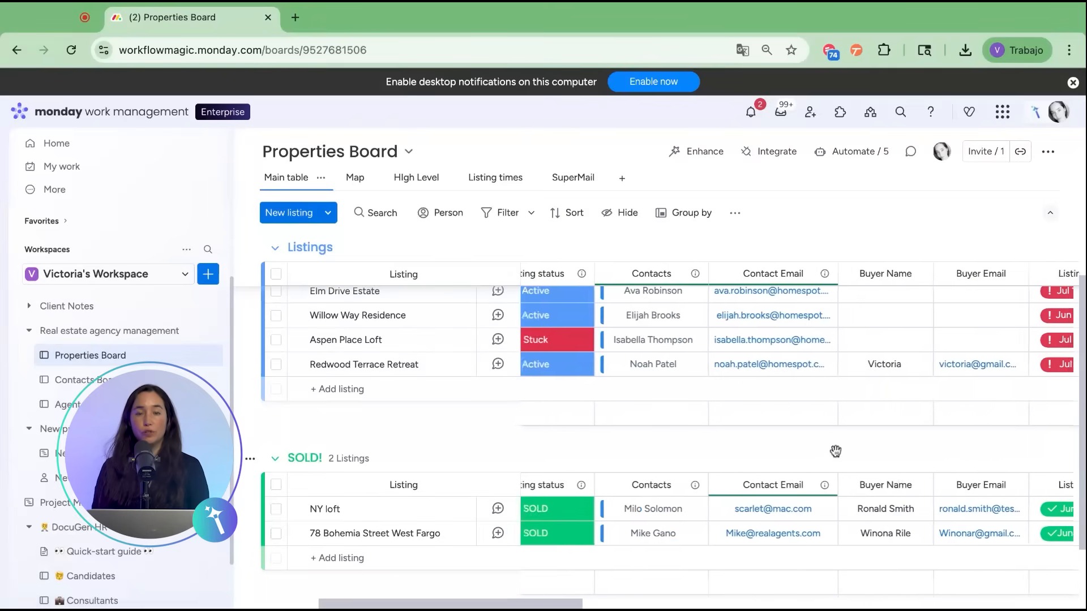
scroll(right, 3)
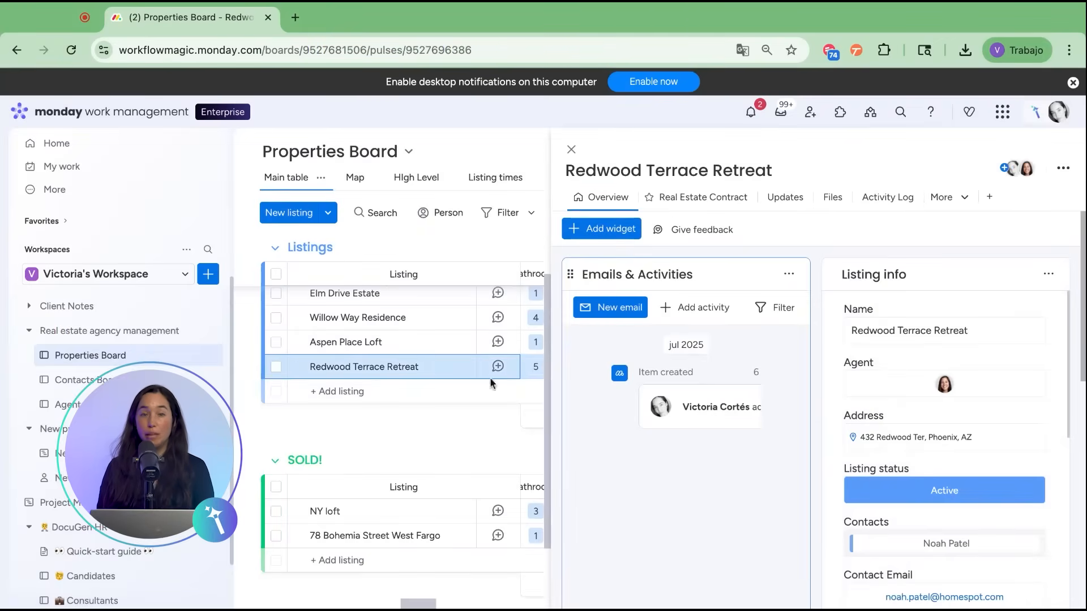
Add the DocuGen view from Explore more views and open its Sign settings
click(989, 197)
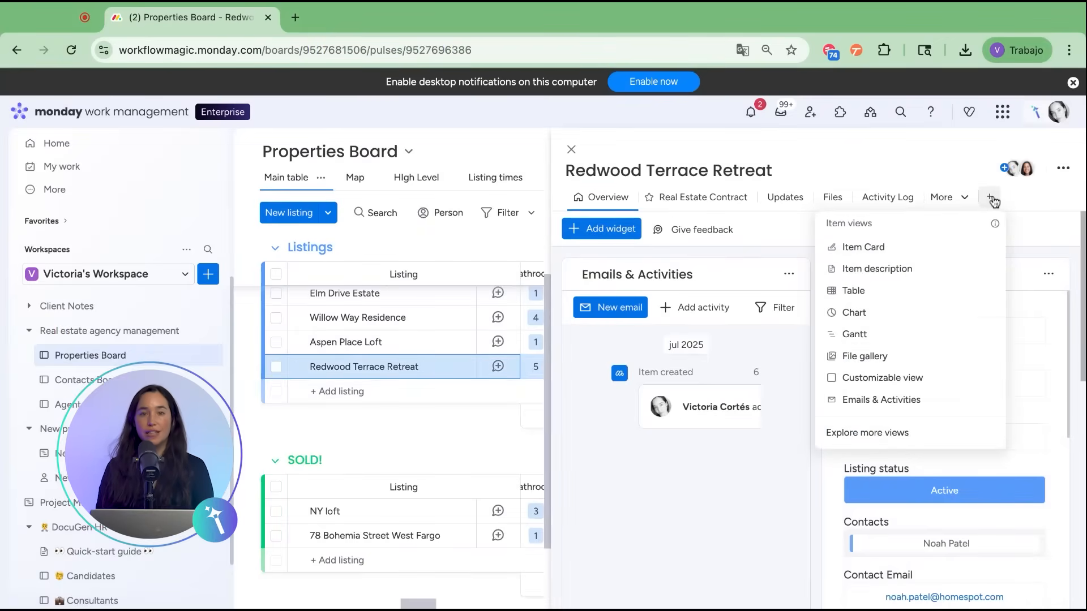
mouse_move(867, 432)
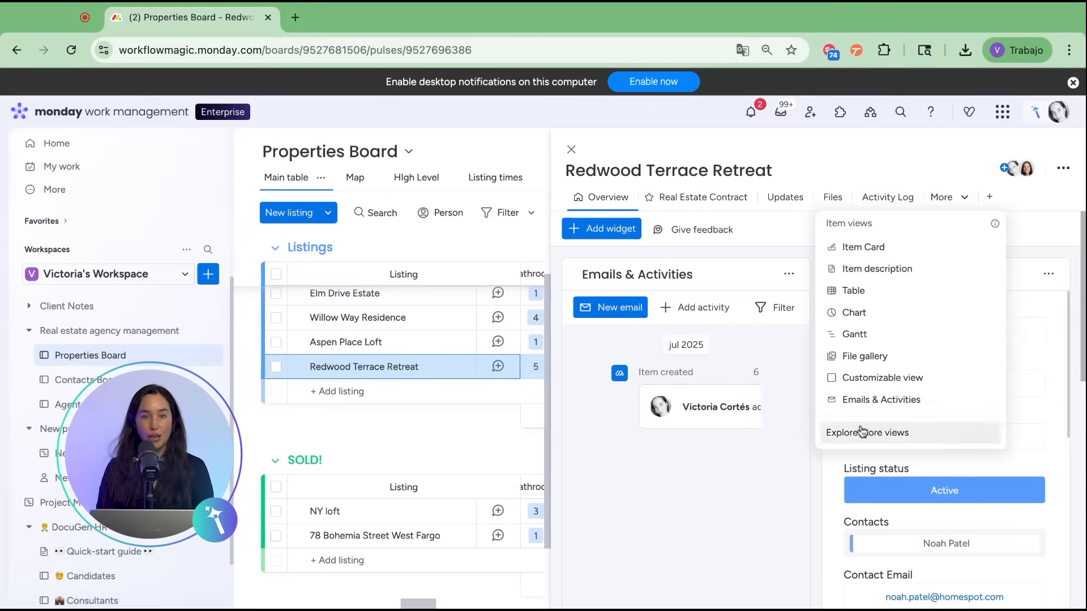
click(867, 432)
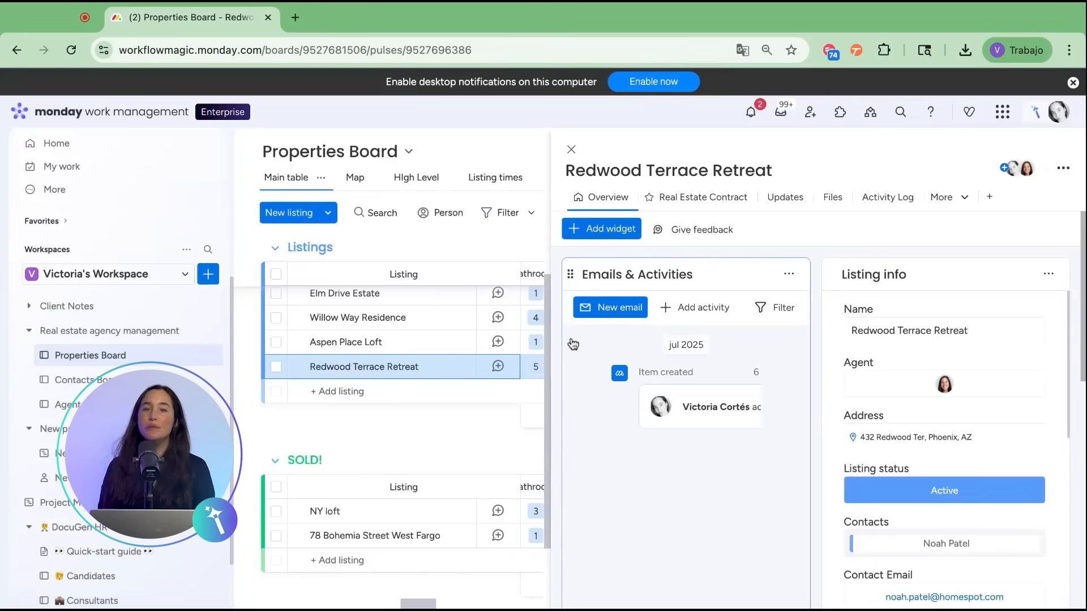
click(957, 197)
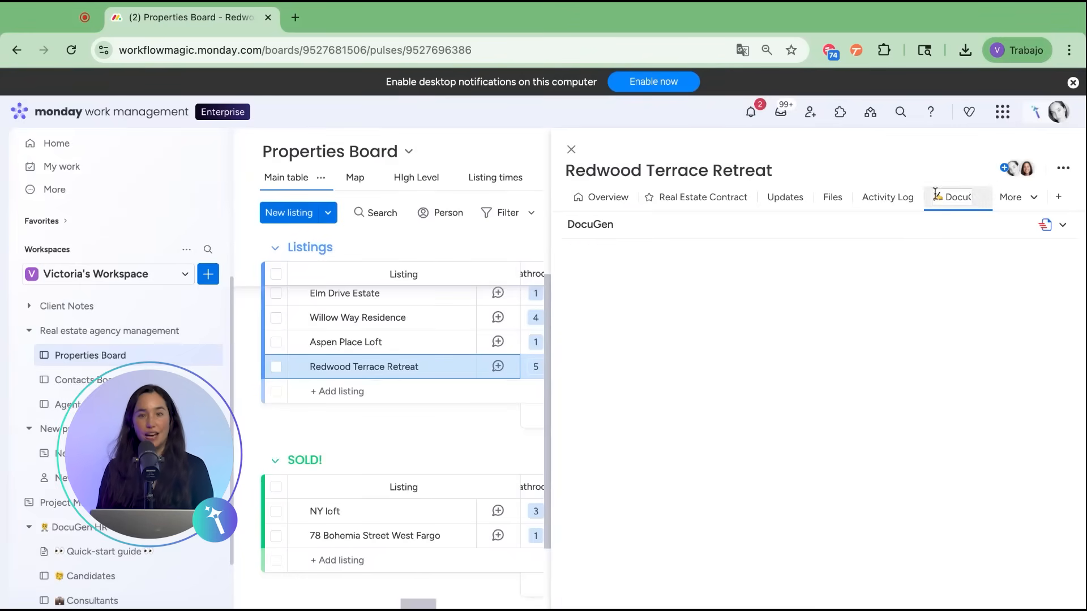
click(957, 197)
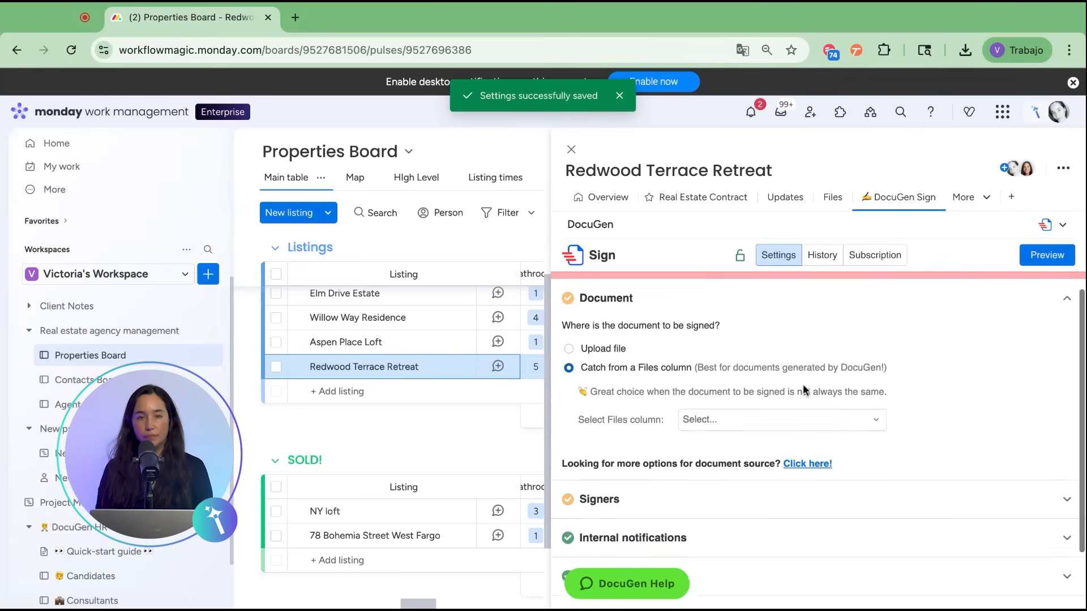
Use the Draft Contract files column as the document to sign
click(779, 419)
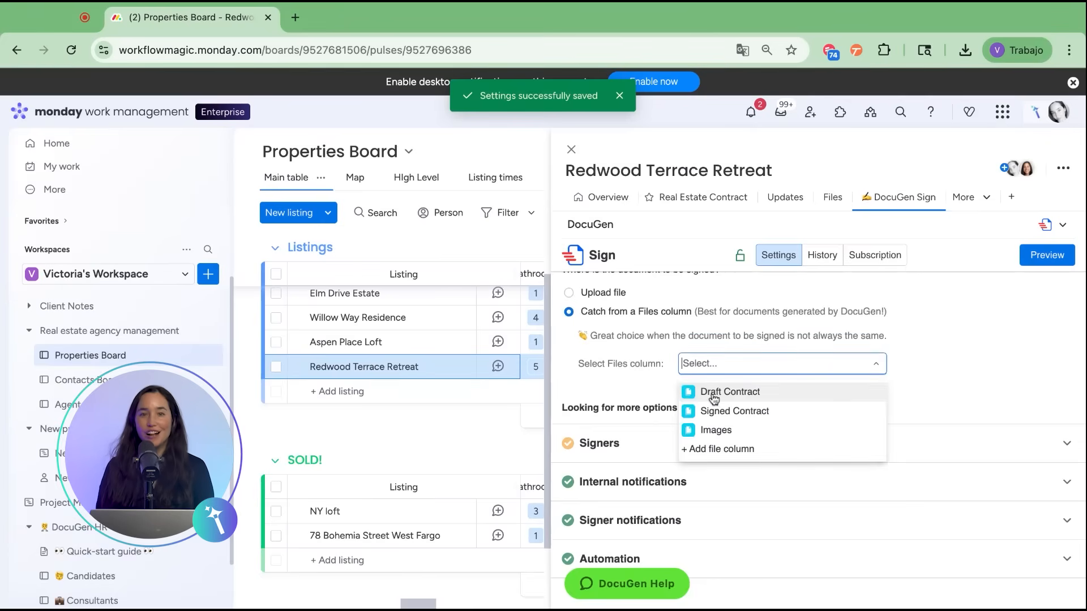
click(728, 392)
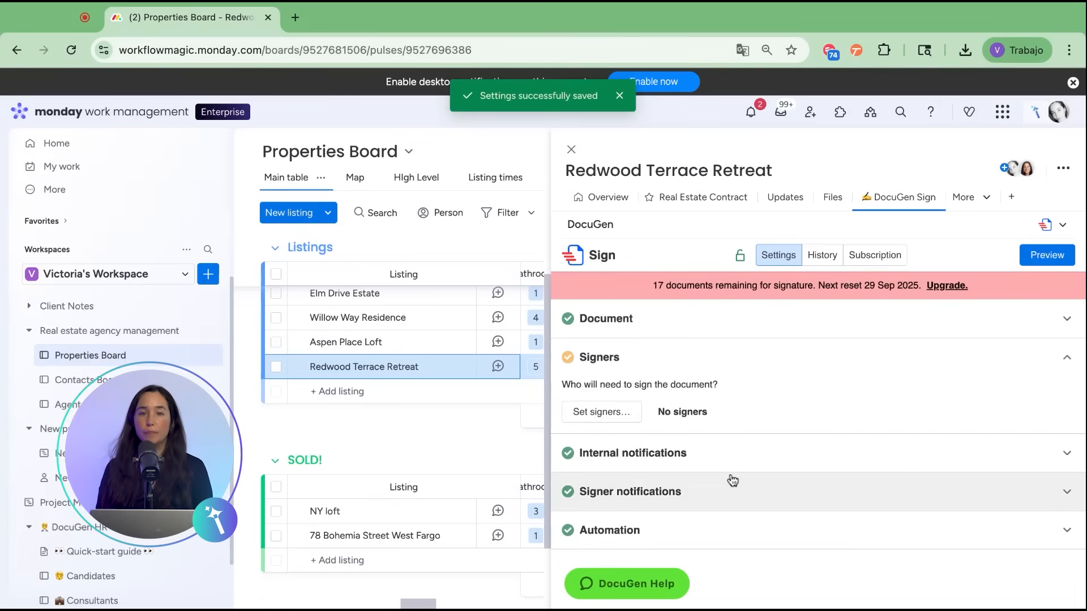
Set signing order with Contact Email first and place signature fields on the contract
click(600, 412)
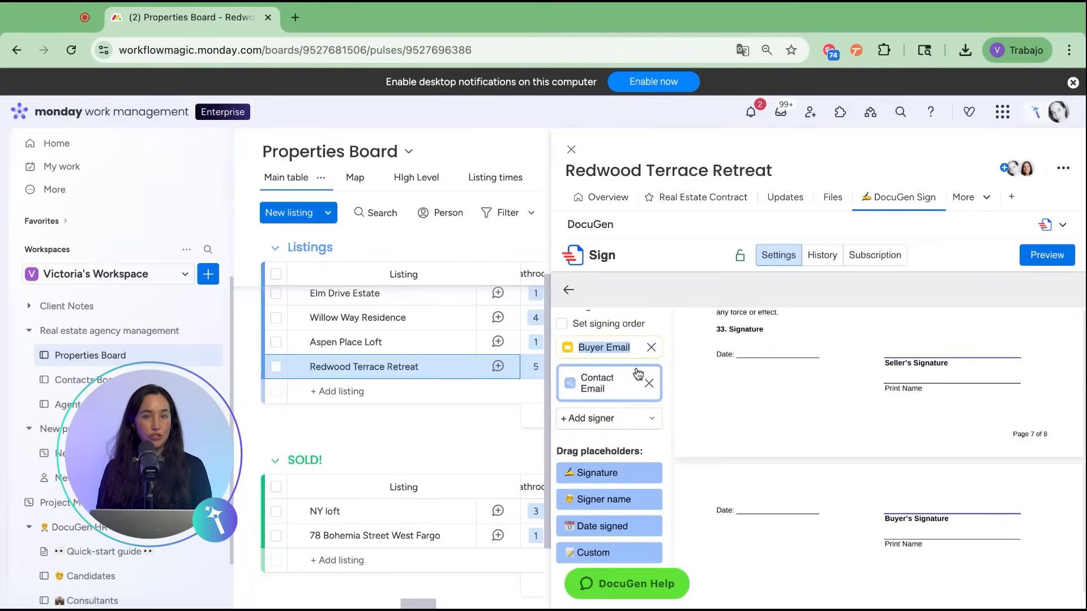
click(562, 324)
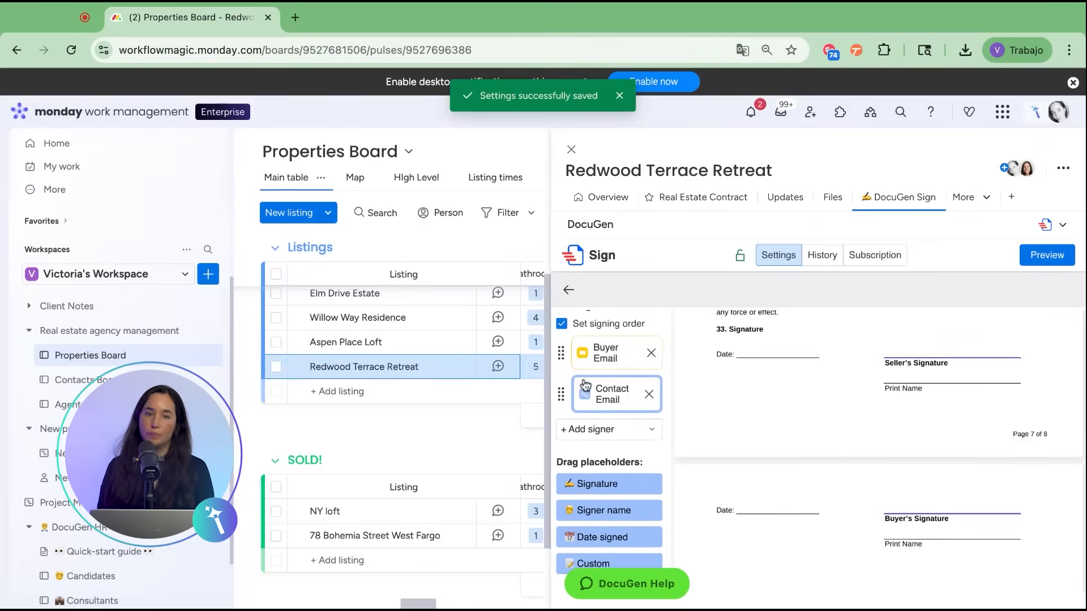
drag(560, 394, 560, 352)
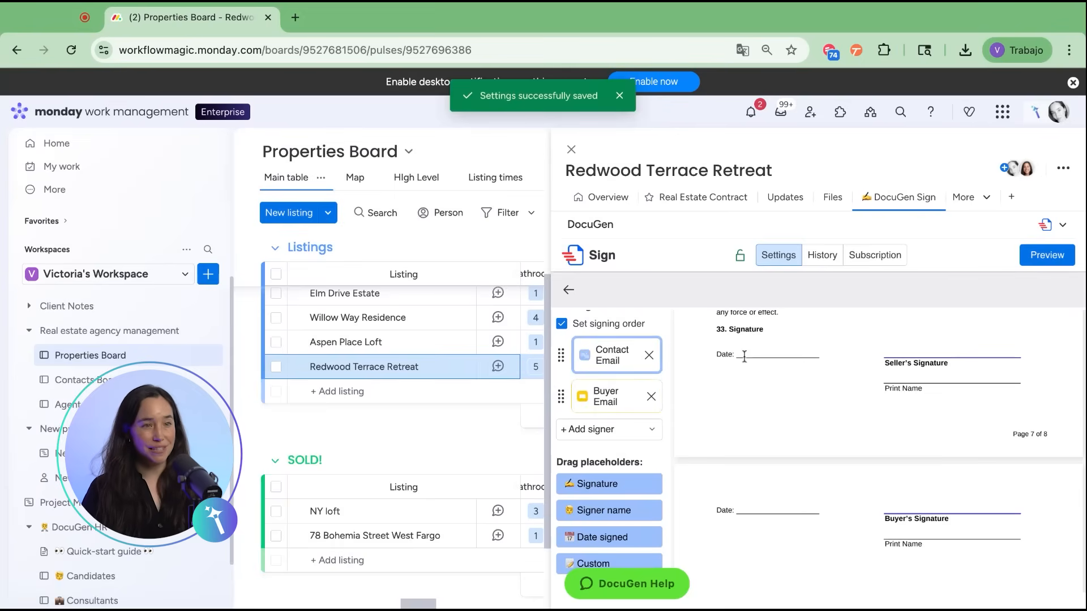
mouse_move(615, 484)
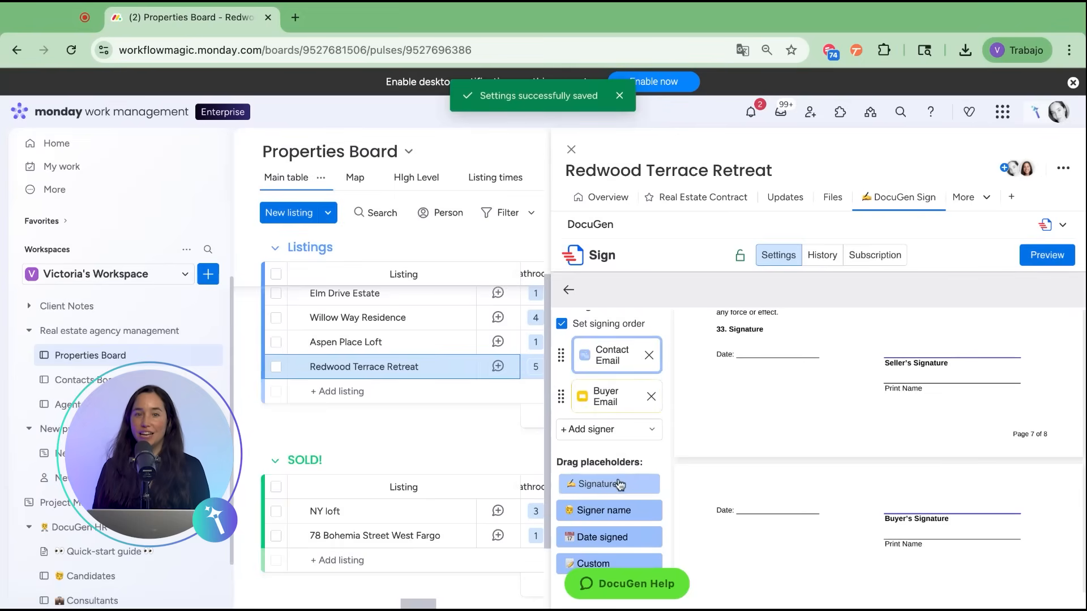
drag(609, 484, 919, 346)
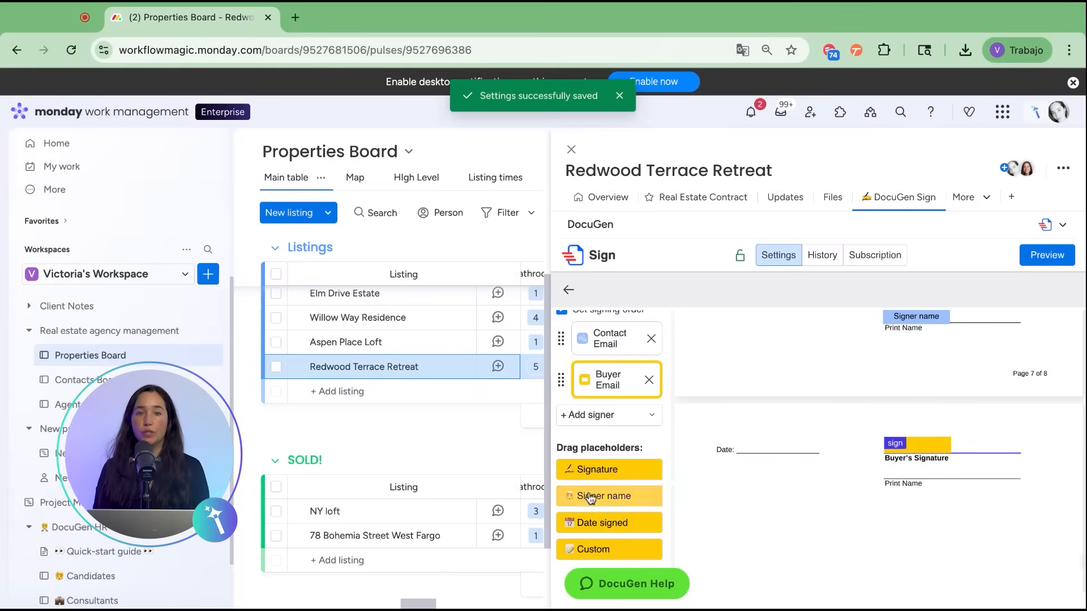
click(607, 495)
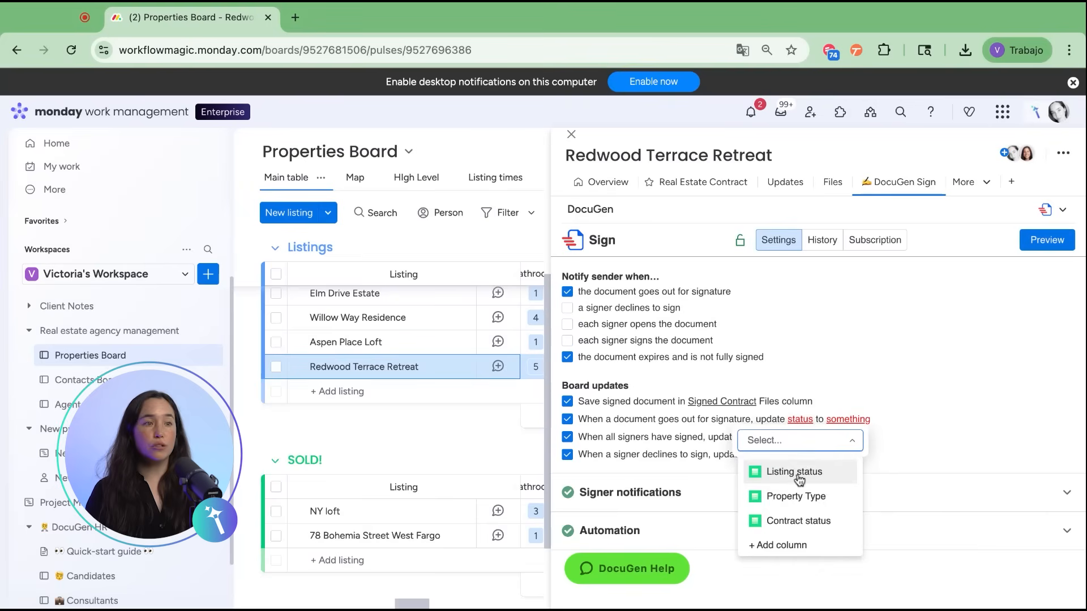
Map sent, all-signed and declined events to Contract status values Sent, Signed and declined
click(798, 521)
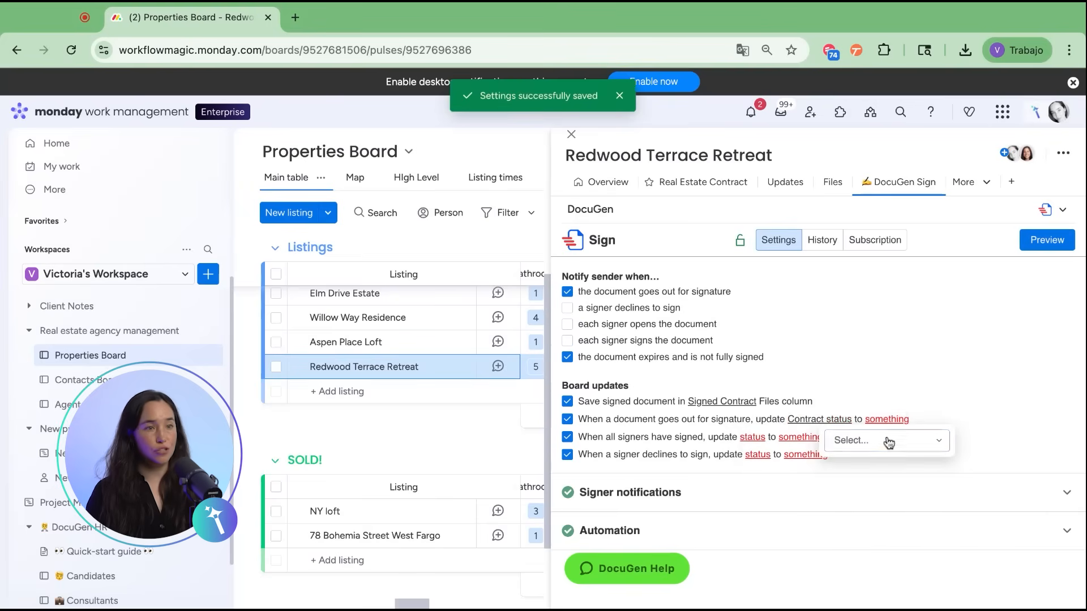
click(885, 441)
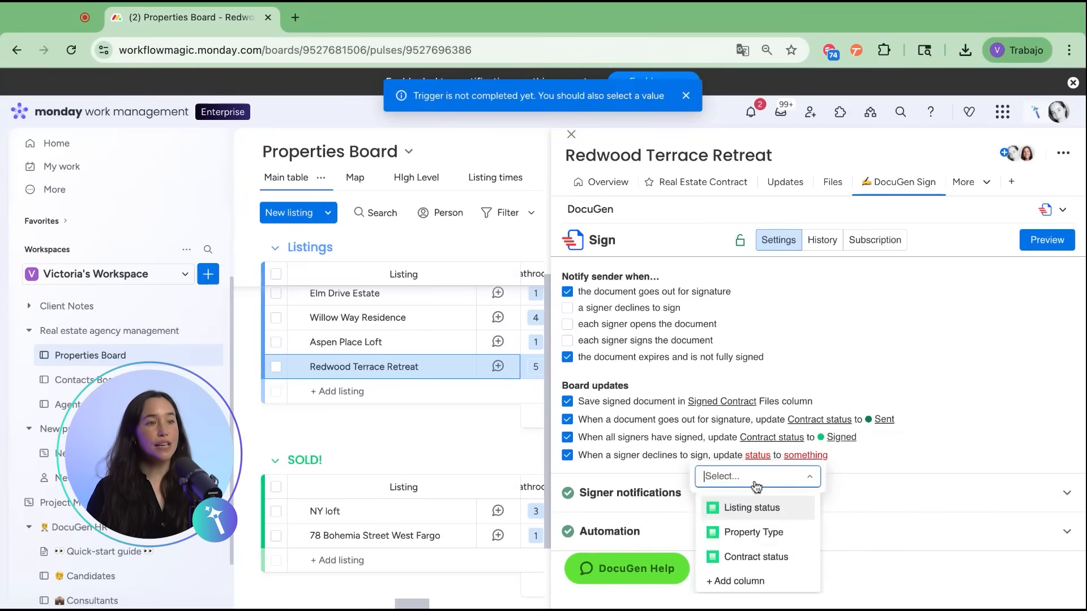
click(756, 557)
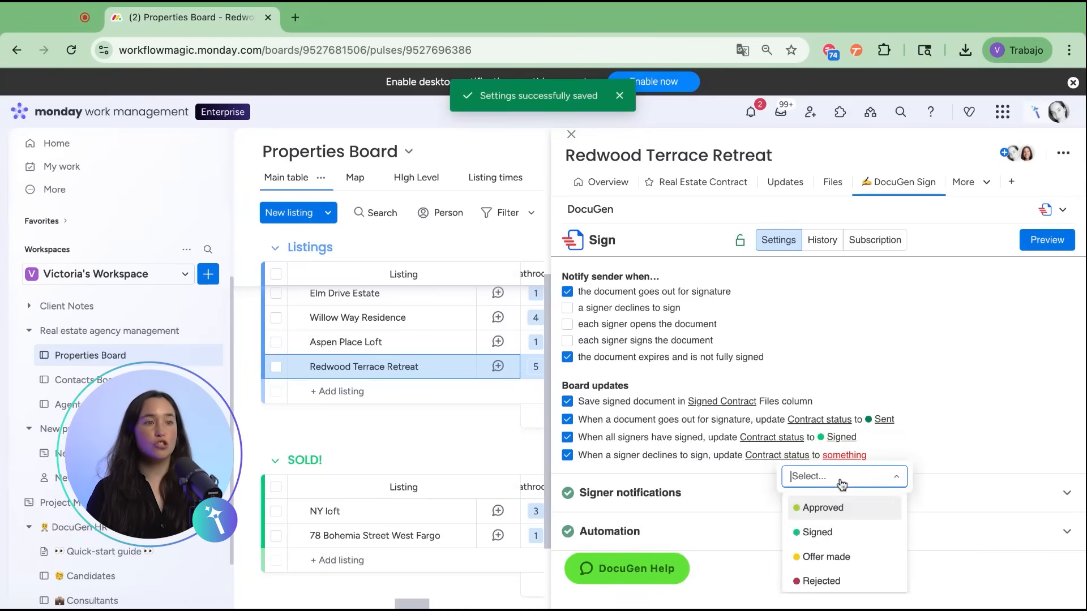
click(822, 581)
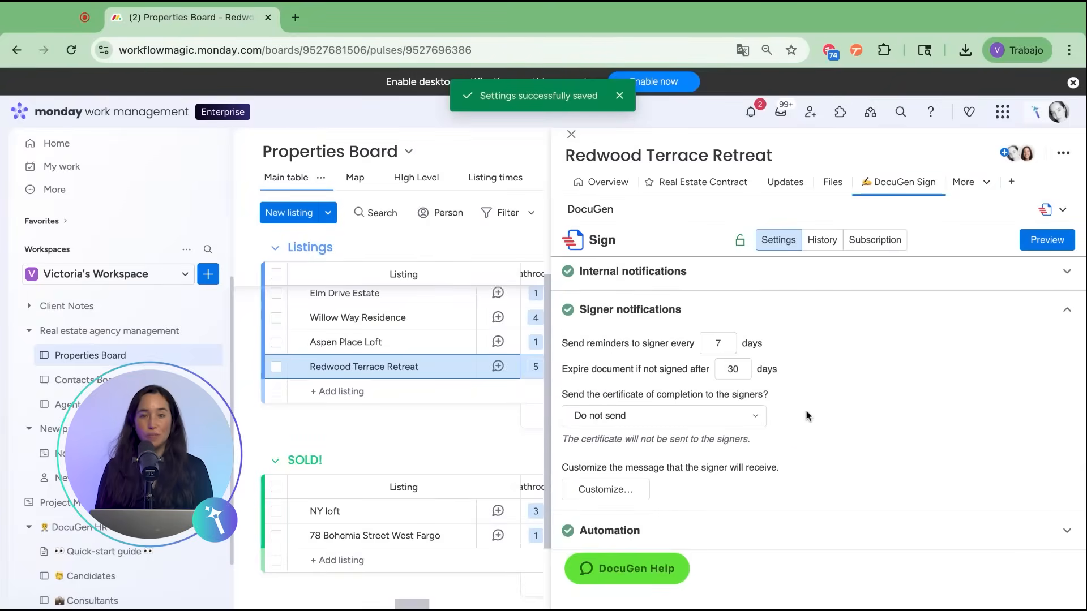
mouse_move(811, 423)
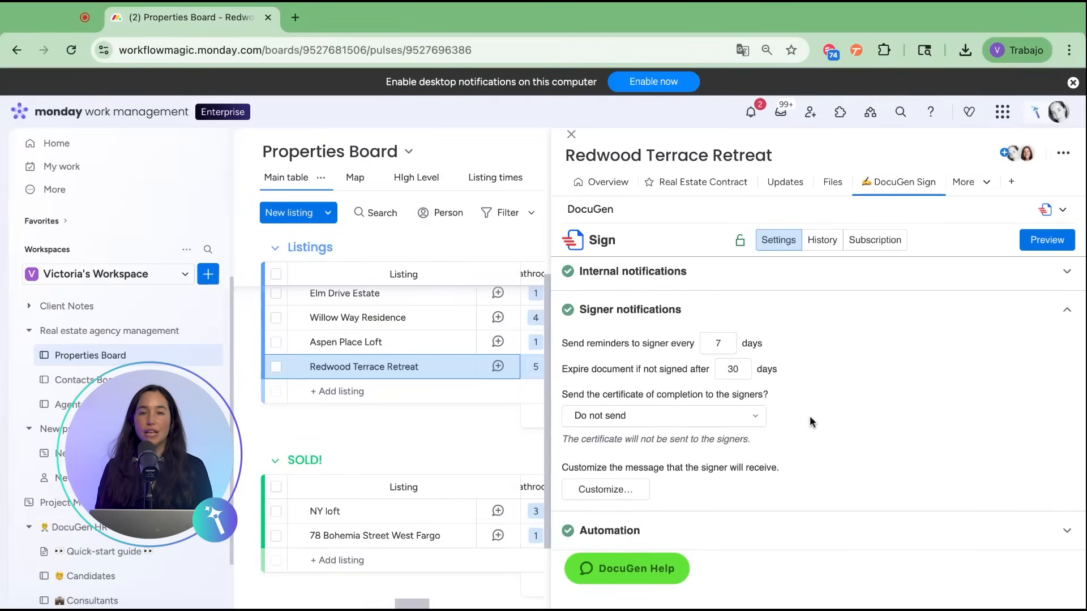
Change signer reminders to every 3 days, expand Automation, then open the board's automations
click(717, 343)
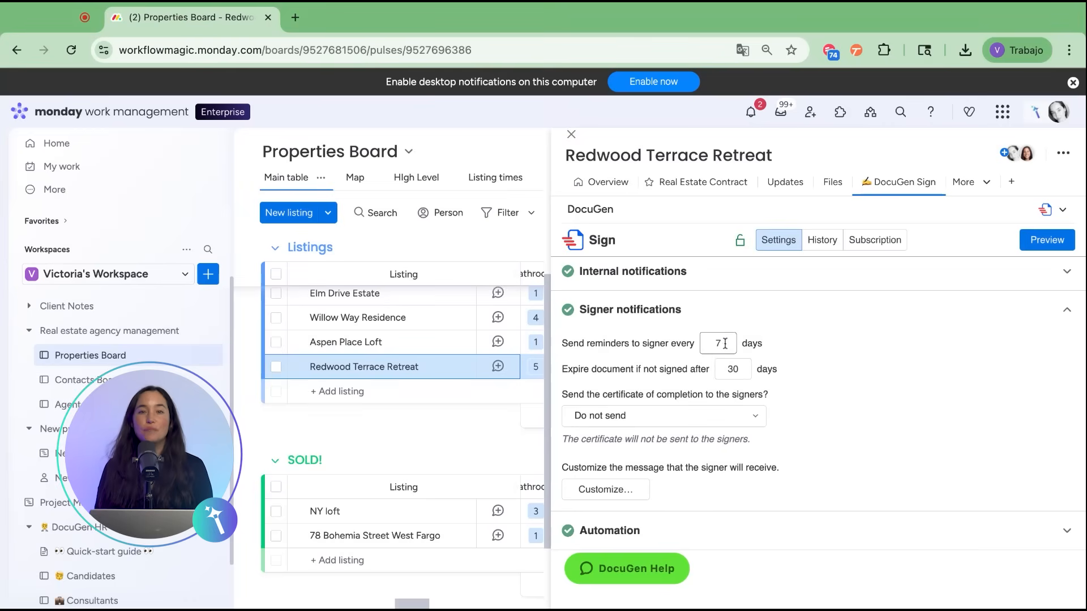
text(3)
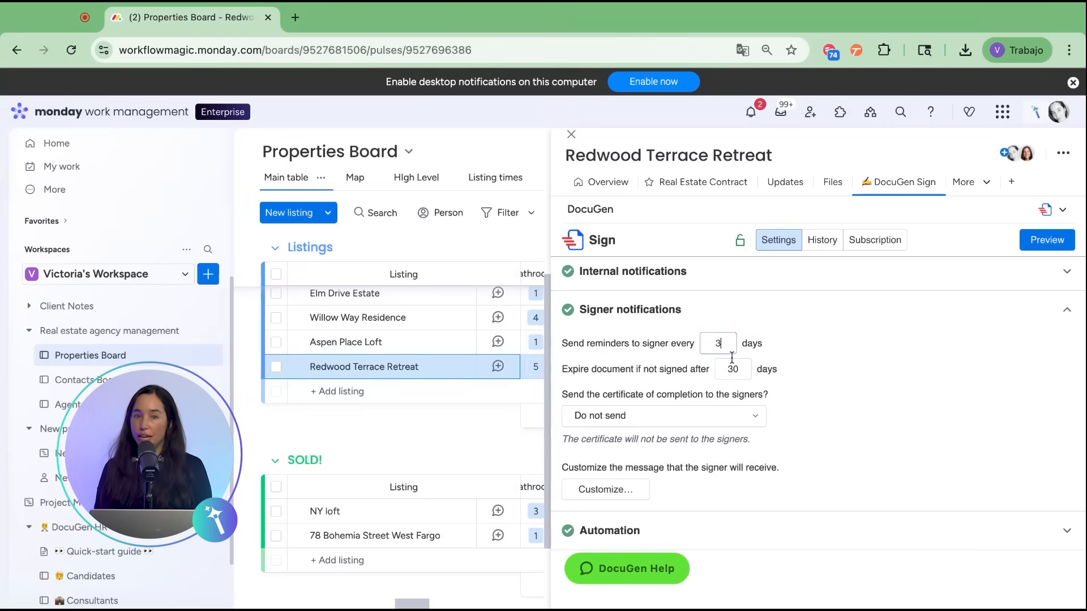
mouse_move(677, 413)
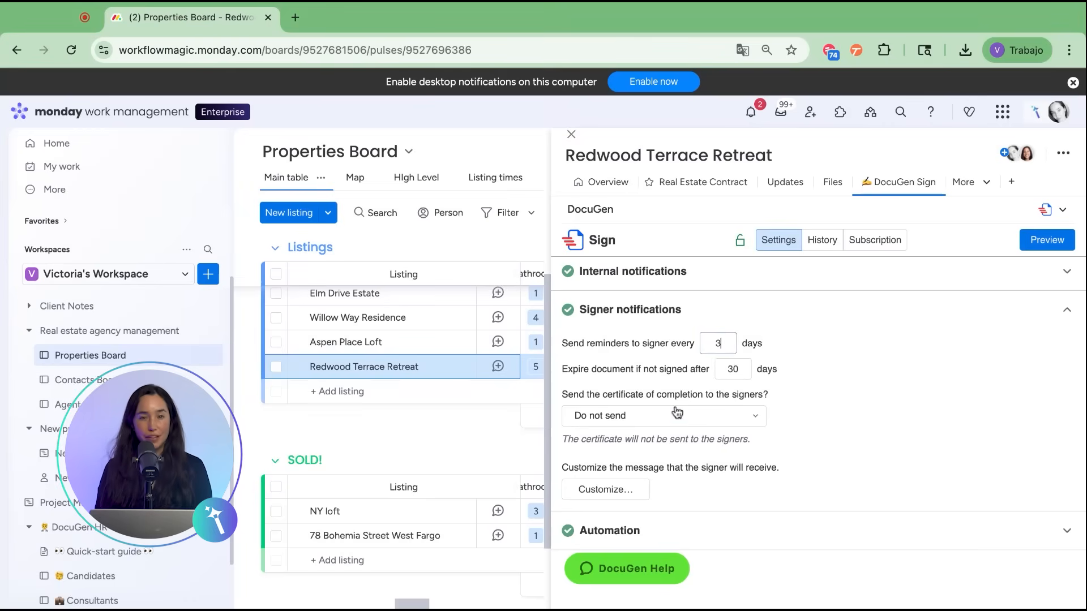
click(662, 415)
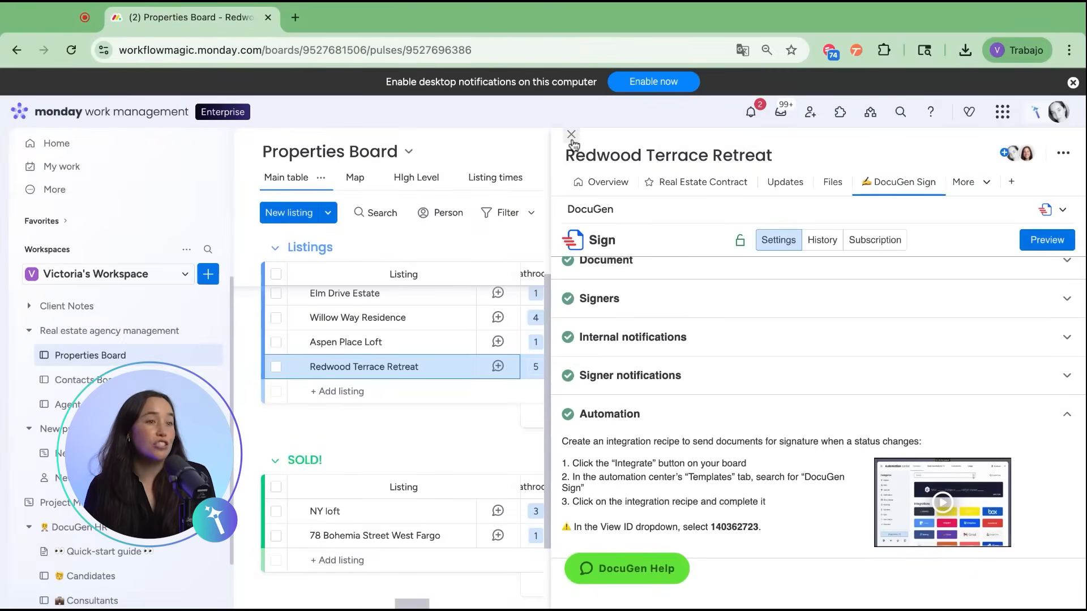
click(570, 133)
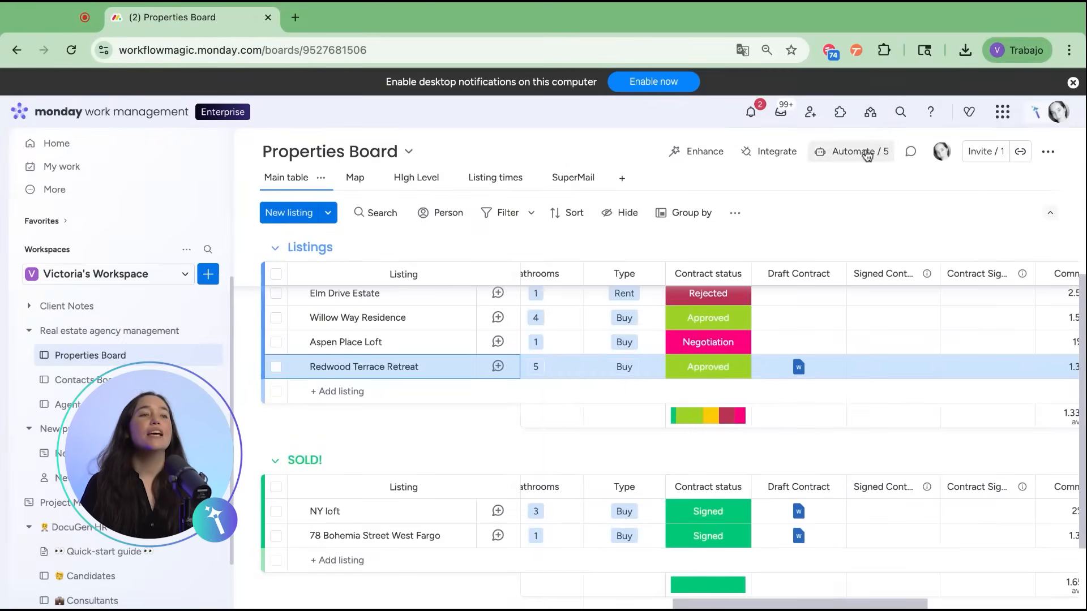
click(850, 151)
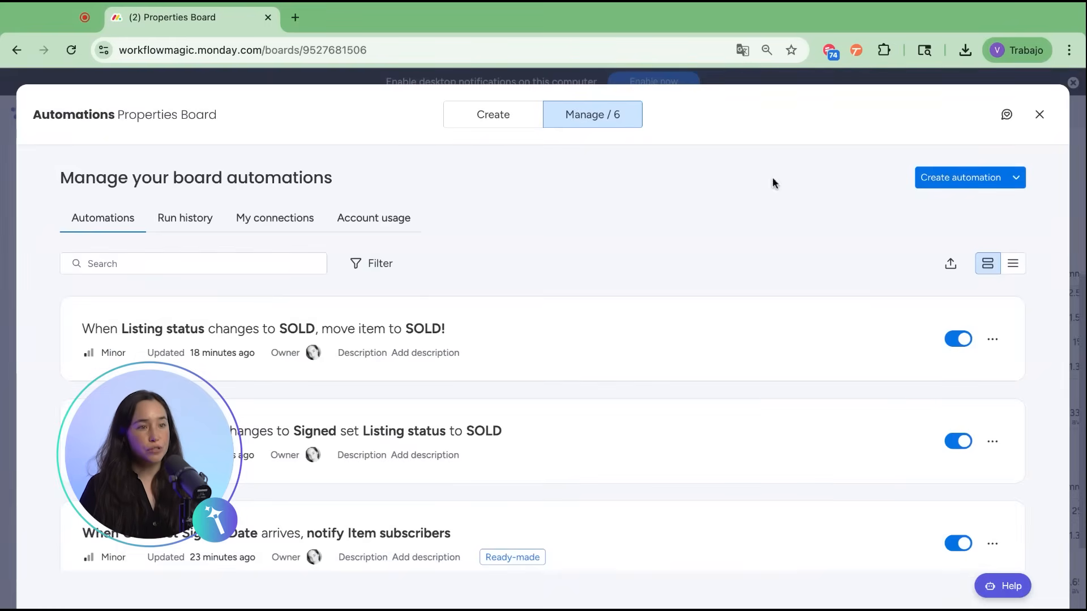
Create a DocuGen Sign automation triggered when Contract status changes to Approved
click(492, 114)
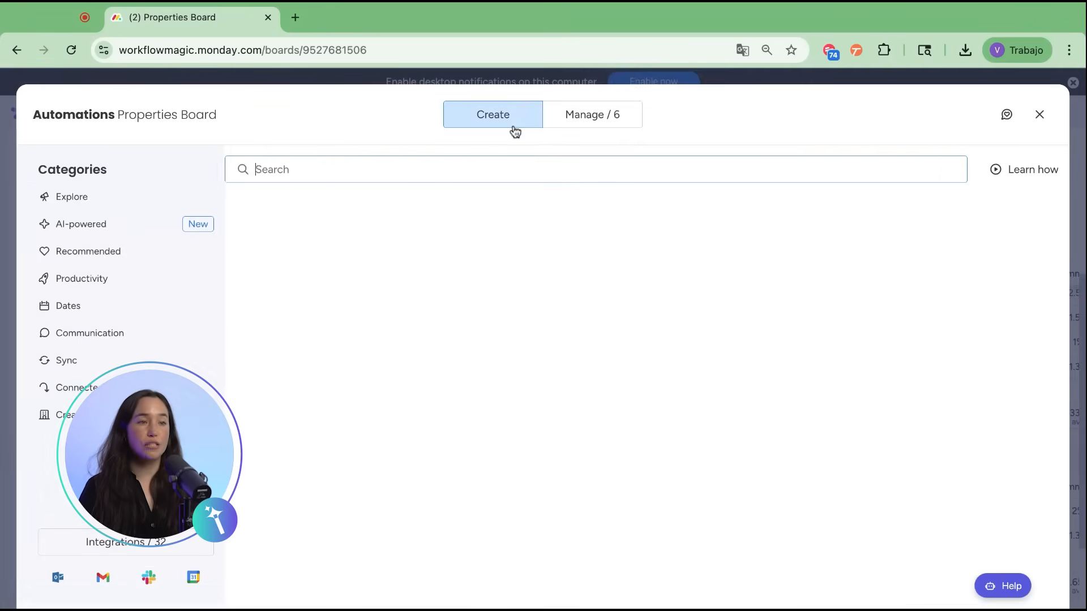
text(docu)
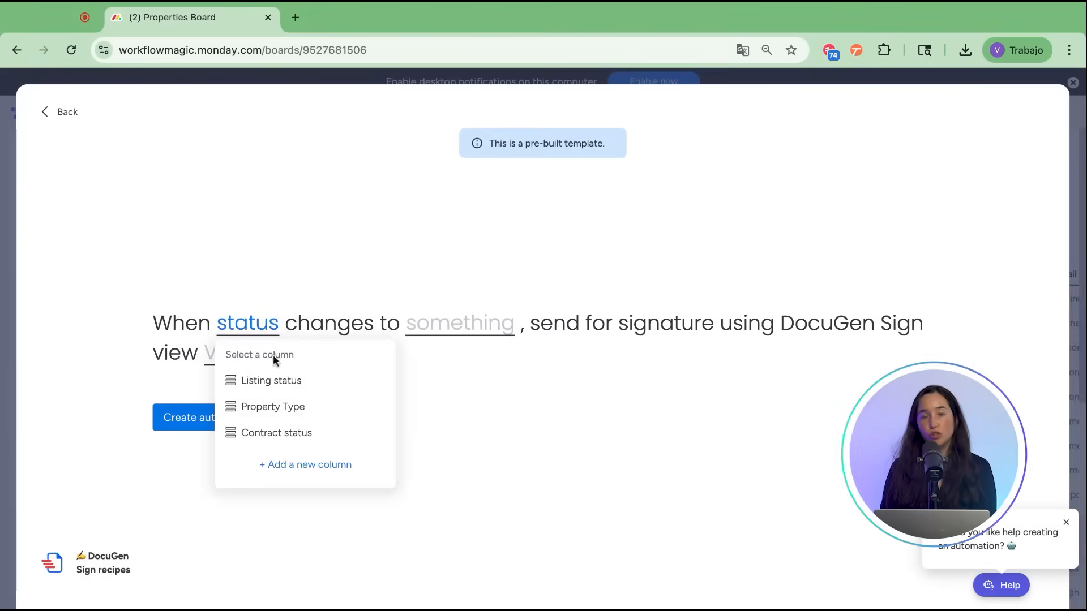
click(275, 433)
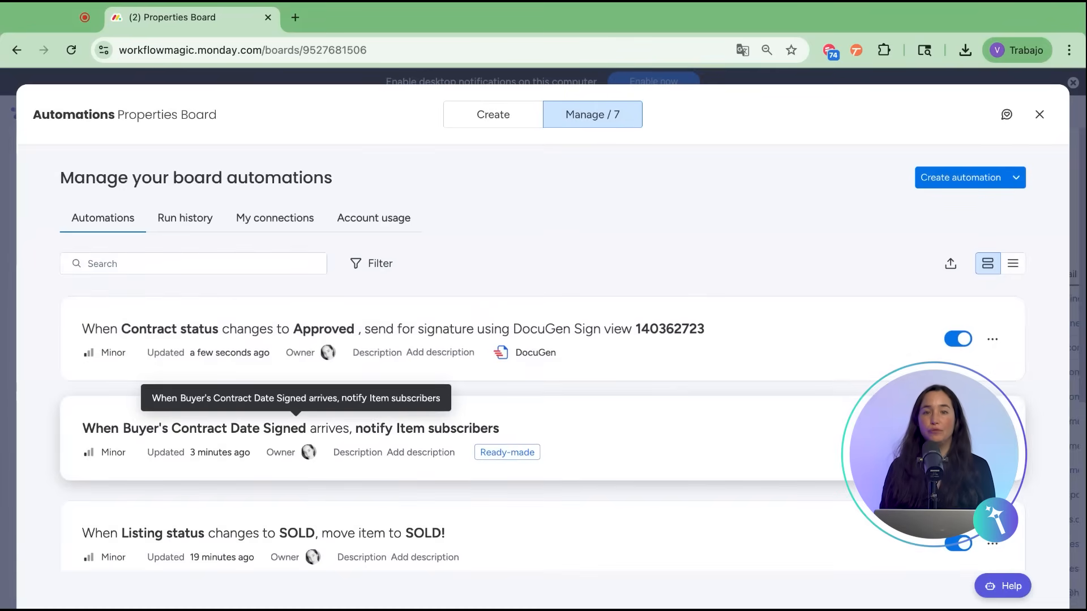
scroll(down, 3)
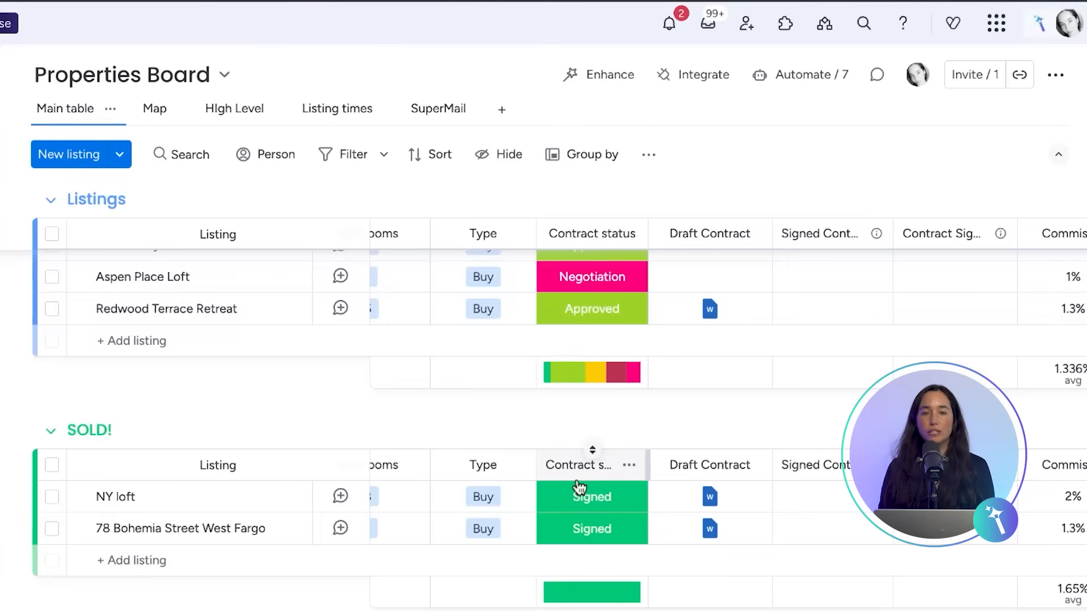
Trigger Redwood Terrace Retreat's Approved status so its contract is sent for signature
click(591, 308)
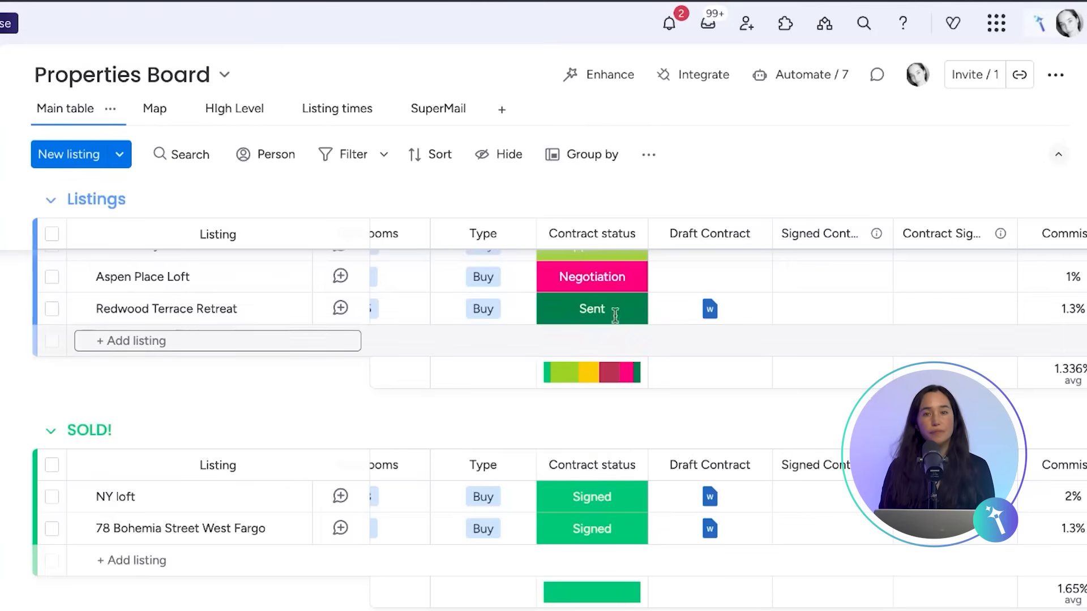